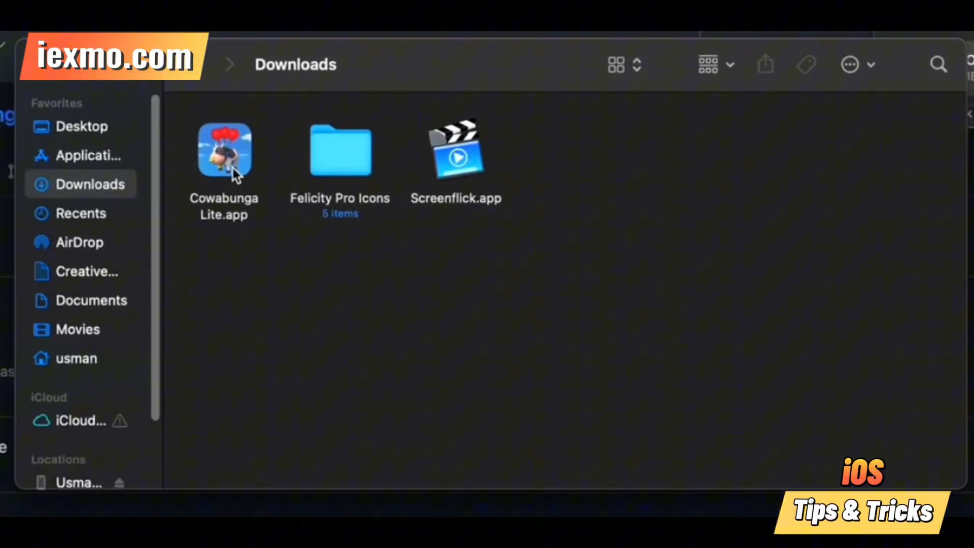
# Open Cowabunga Lite.app from Downloads via the context menu, raising the internet-download confirmation
pyautogui.rightClick(223, 149)
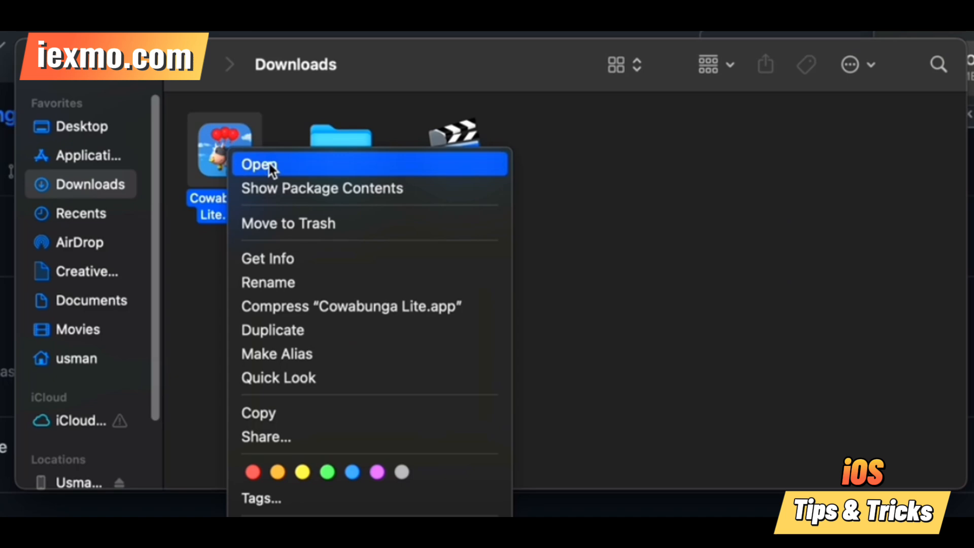
pyautogui.click(257, 165)
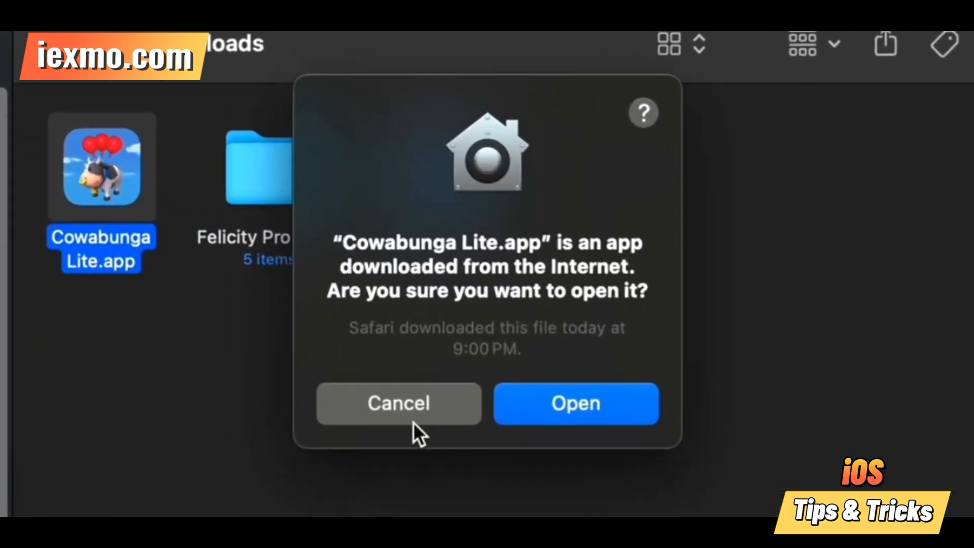
# Confirm opening the app and browse the Explore icon-theme catalog down to Harmony
pyautogui.click(576, 403)
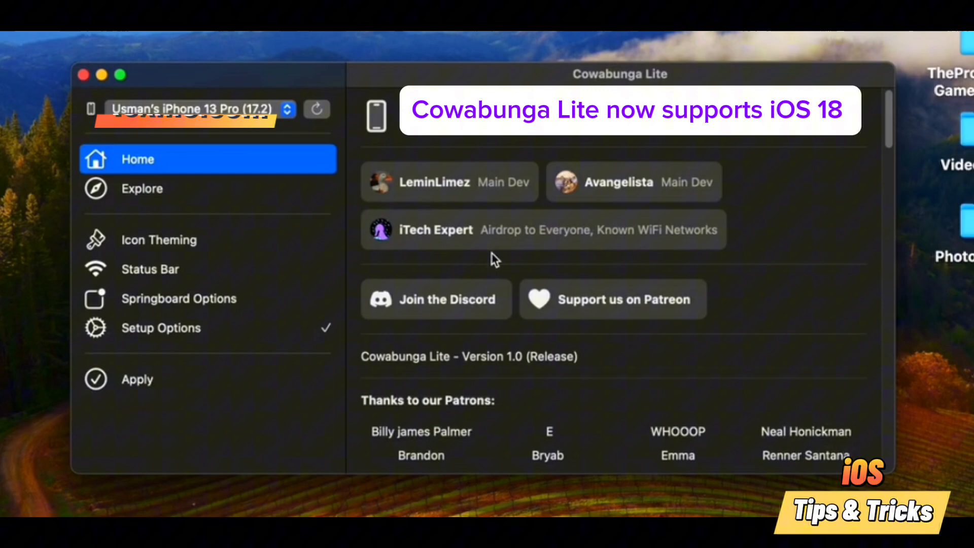
pyautogui.click(142, 189)
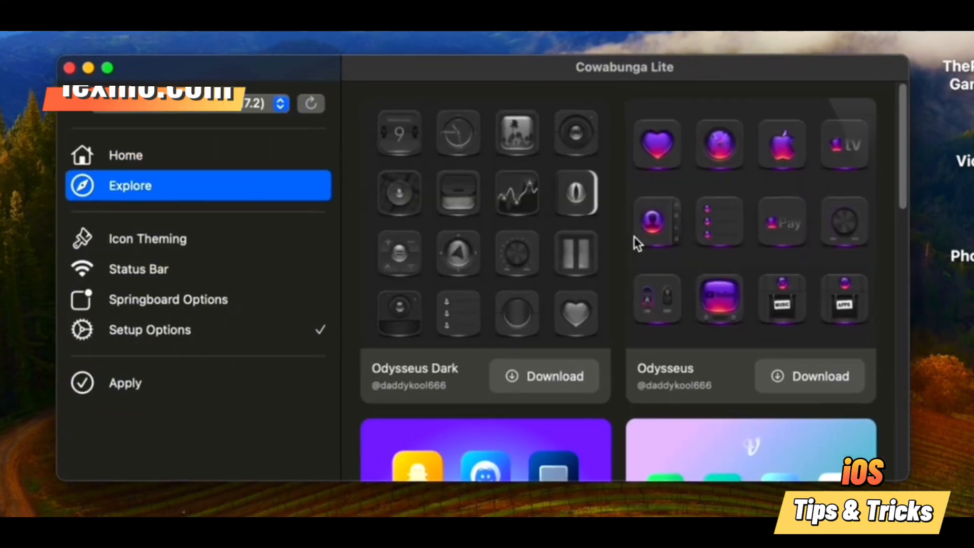
pyautogui.scroll(-3)
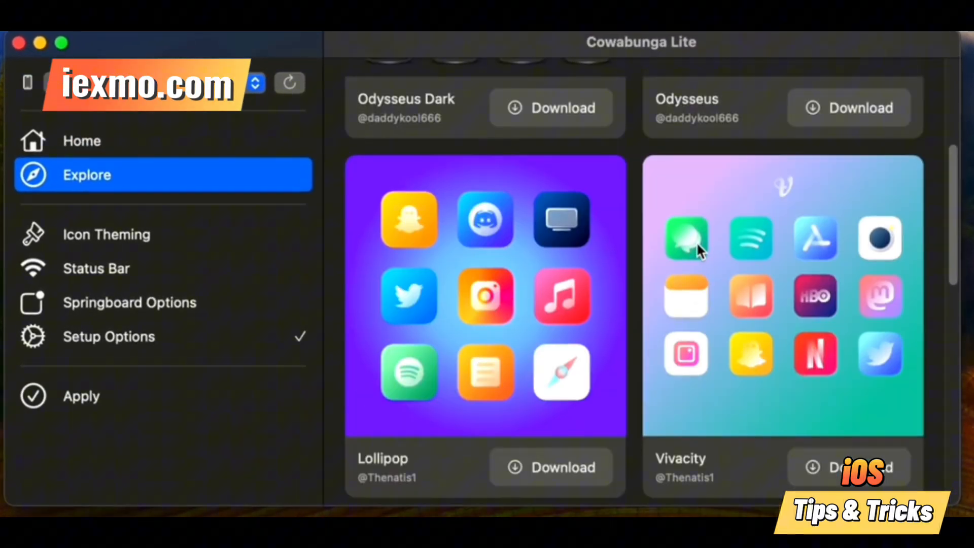
pyautogui.scroll(-3)
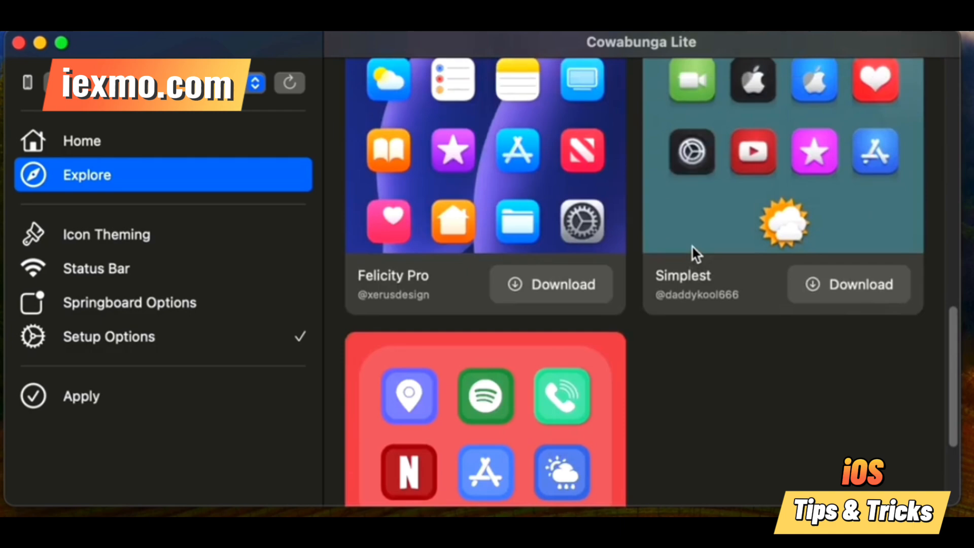
pyautogui.scroll(-3)
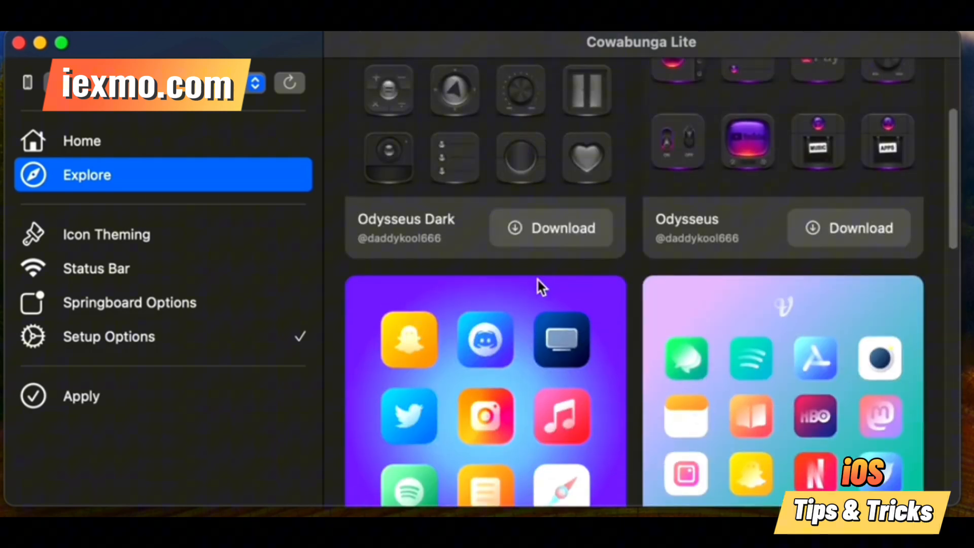
pyautogui.scroll(-3)
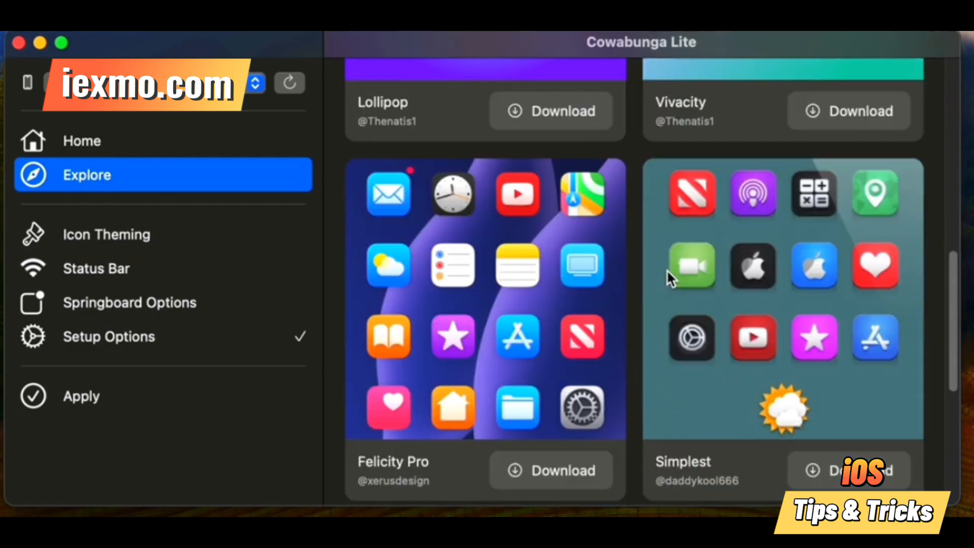
pyautogui.scroll(-3)
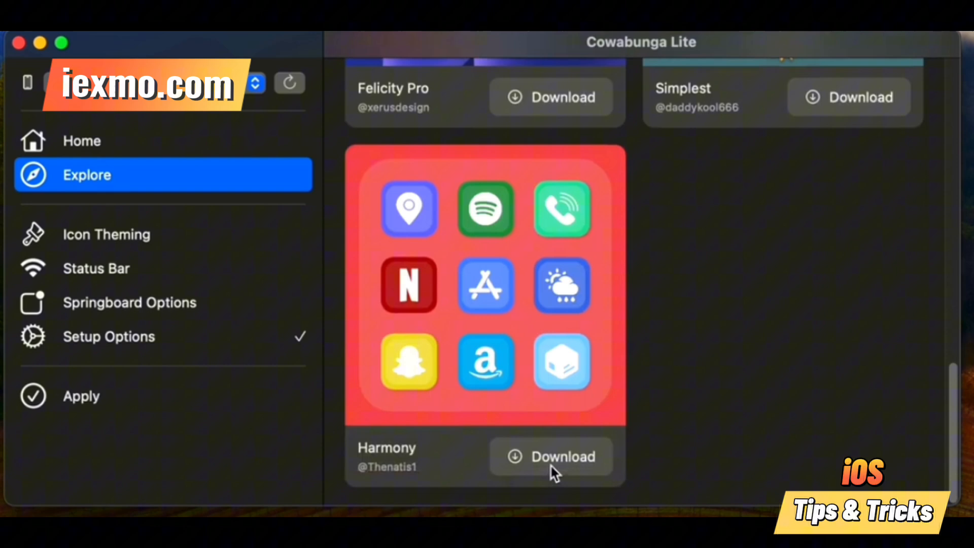
# Download the Harmony icon theme from the Explore catalog
pyautogui.click(107, 235)
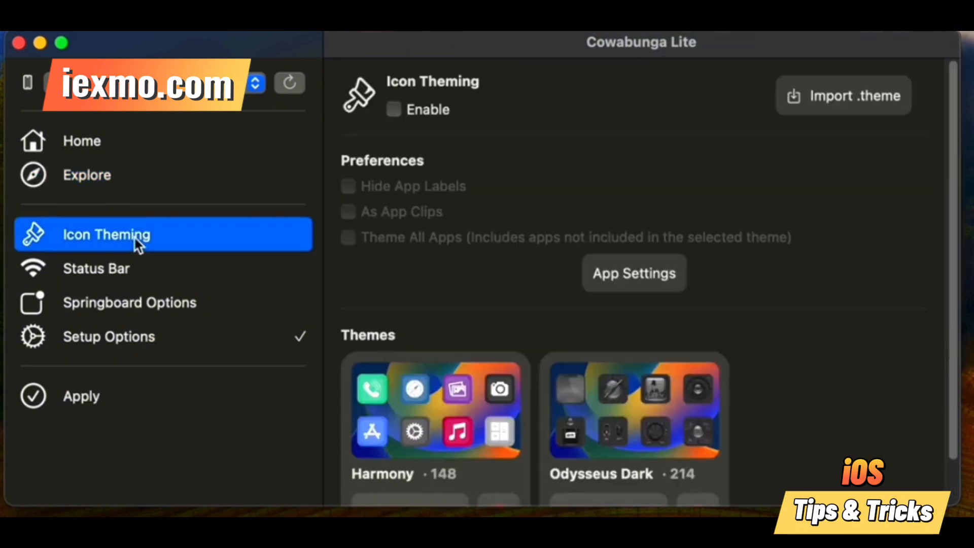
pyautogui.scroll(-3)
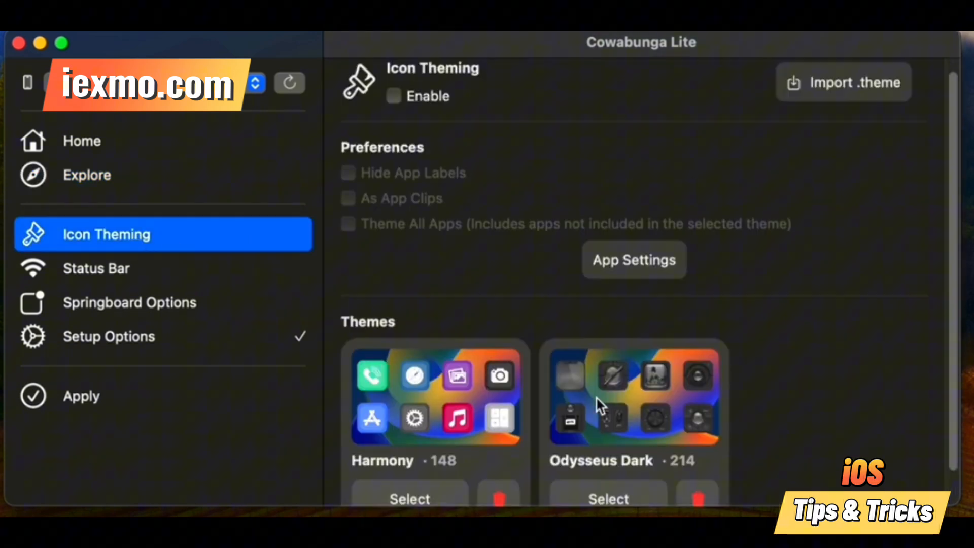
pyautogui.scroll(-3)
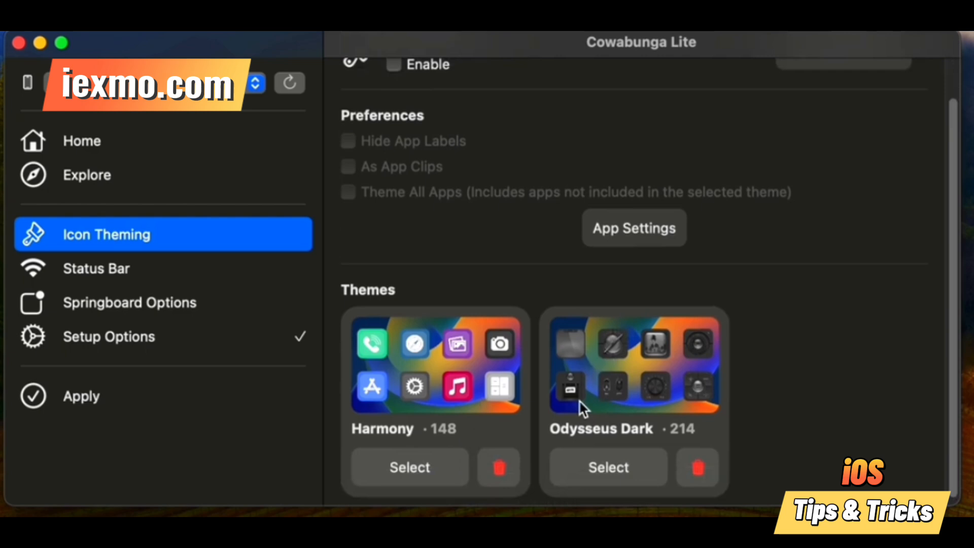
pyautogui.scroll(3)
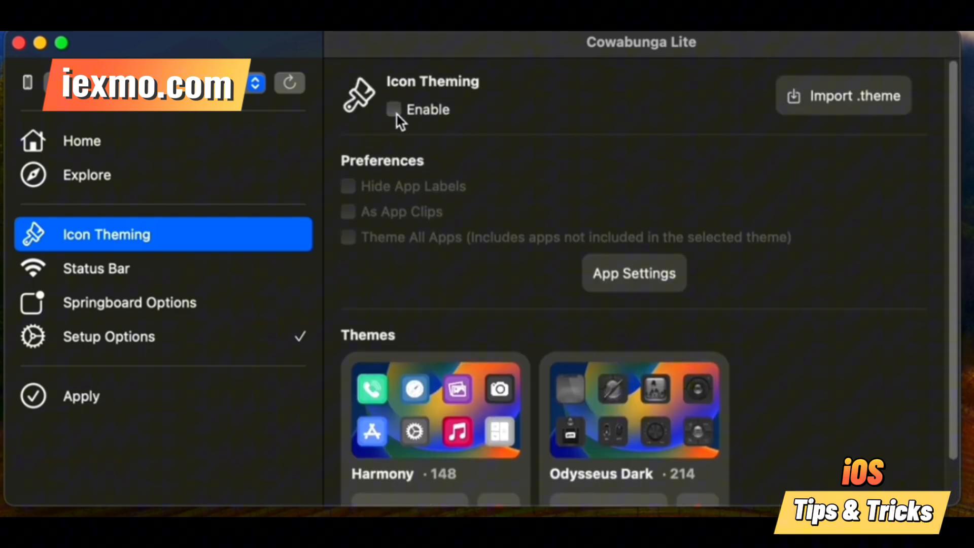
# Enable icon theming with app labels hidden on the home screen
pyautogui.click(394, 110)
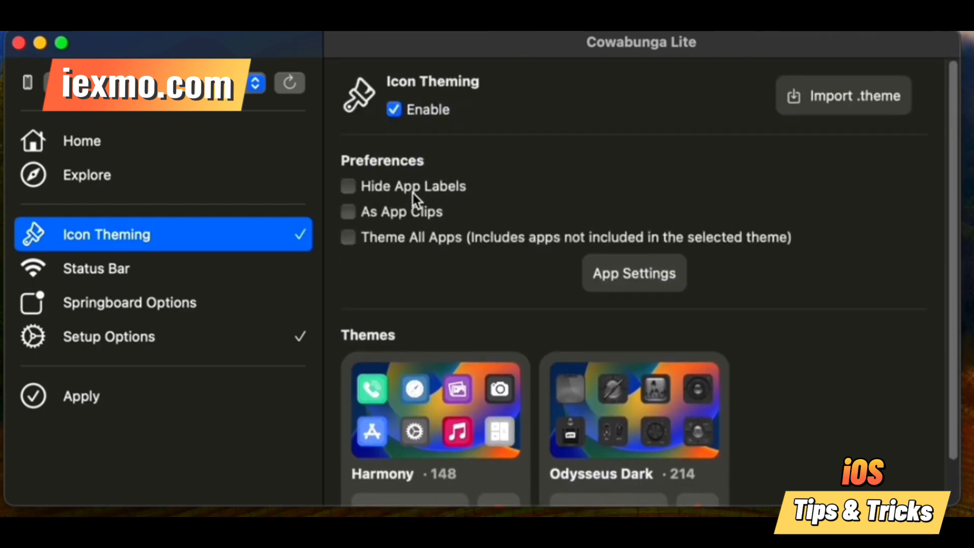
pyautogui.click(347, 186)
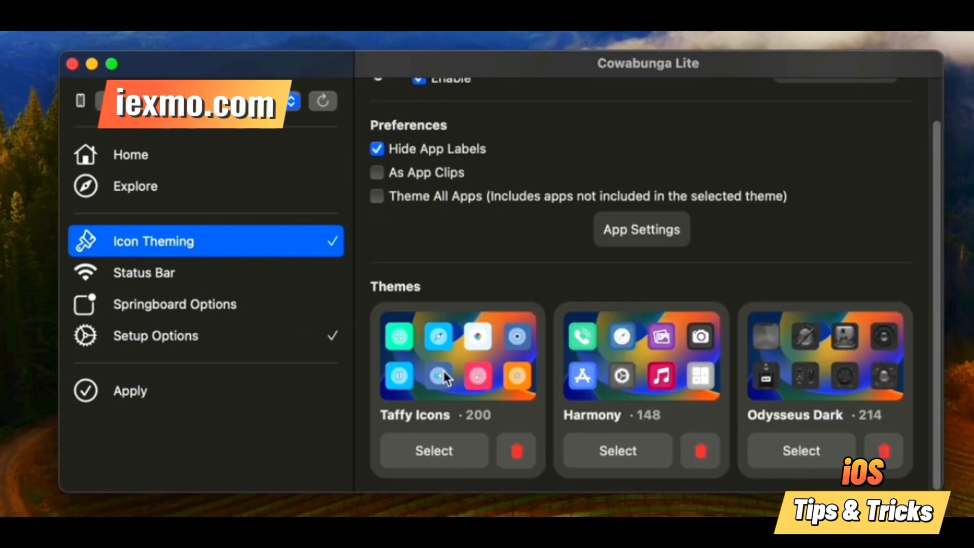
pyautogui.moveTo(407, 477)
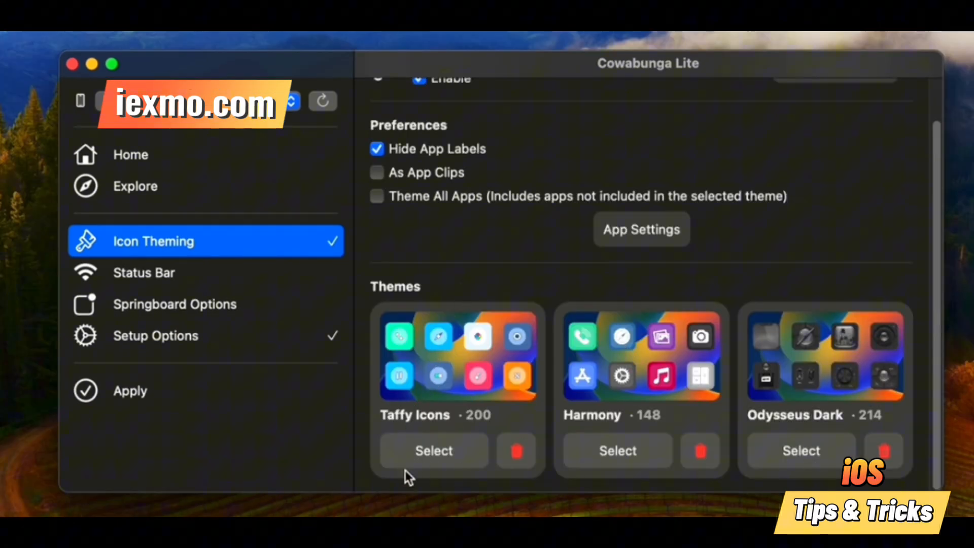
pyautogui.click(174, 303)
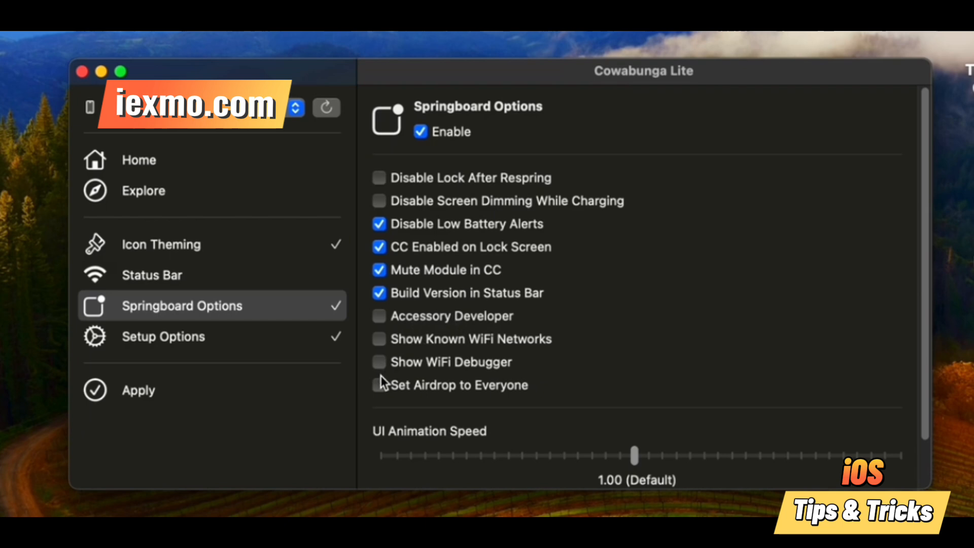
# Set AirDrop to Everyone, UI animation speed to 0.10 and an emoji lock screen footnote
pyautogui.click(378, 385)
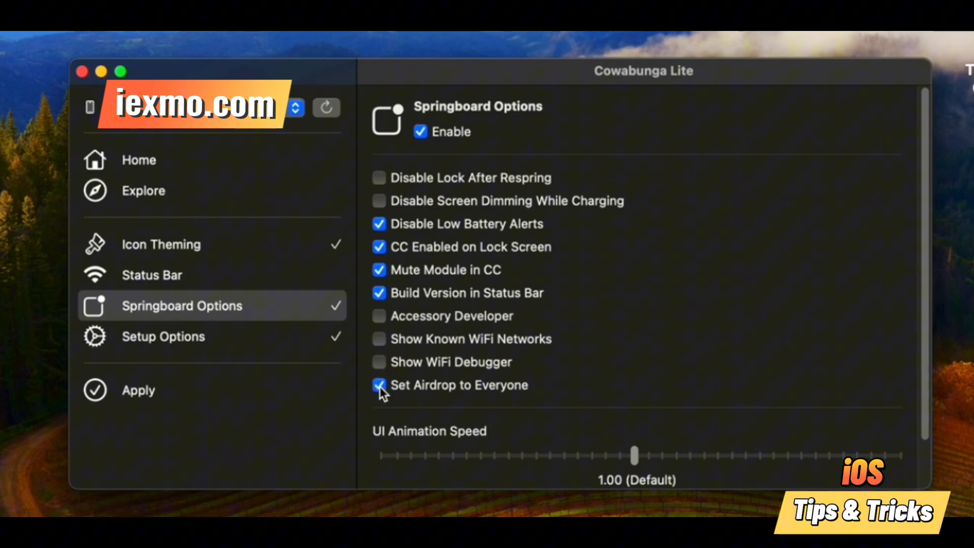
pyautogui.moveTo(572, 396)
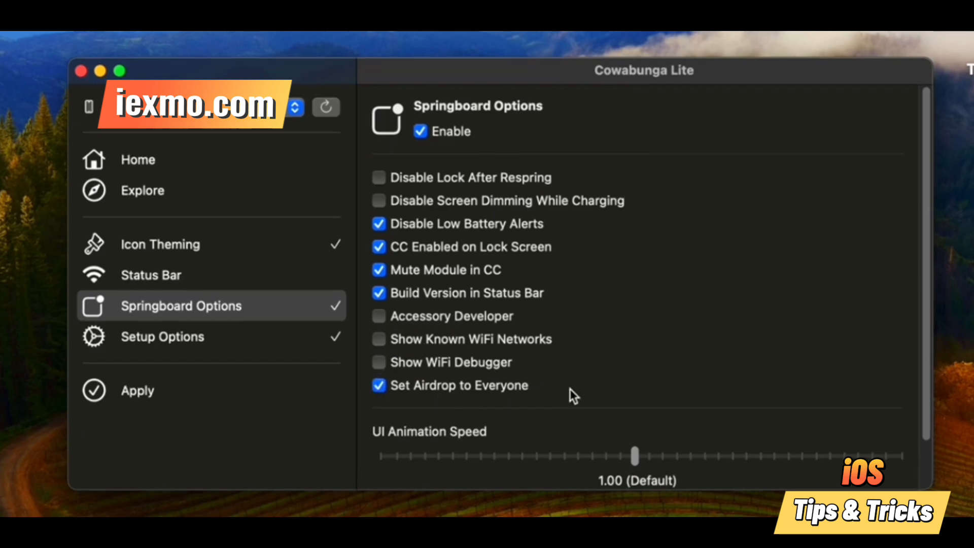
pyautogui.scroll(-3)
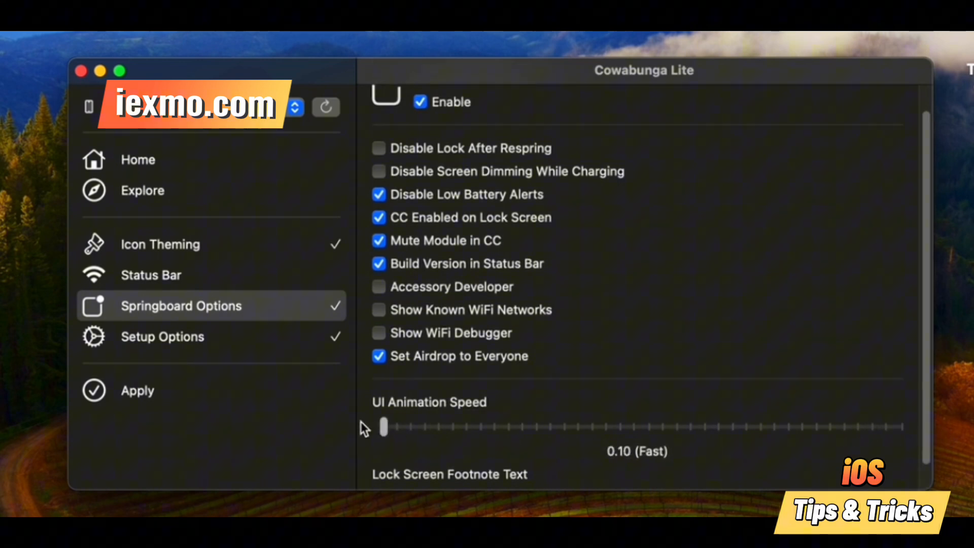
pyautogui.scroll(-3)
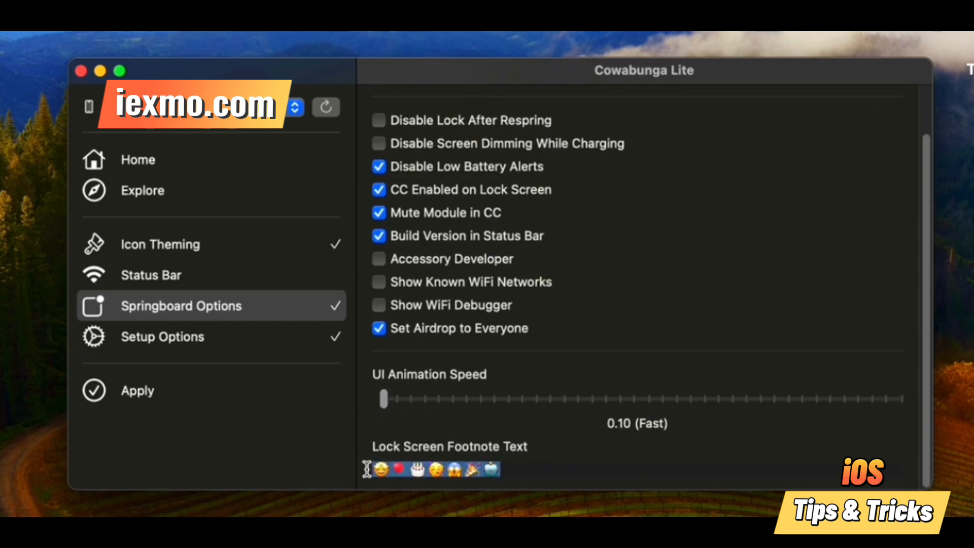
pyautogui.write('SWIPE')
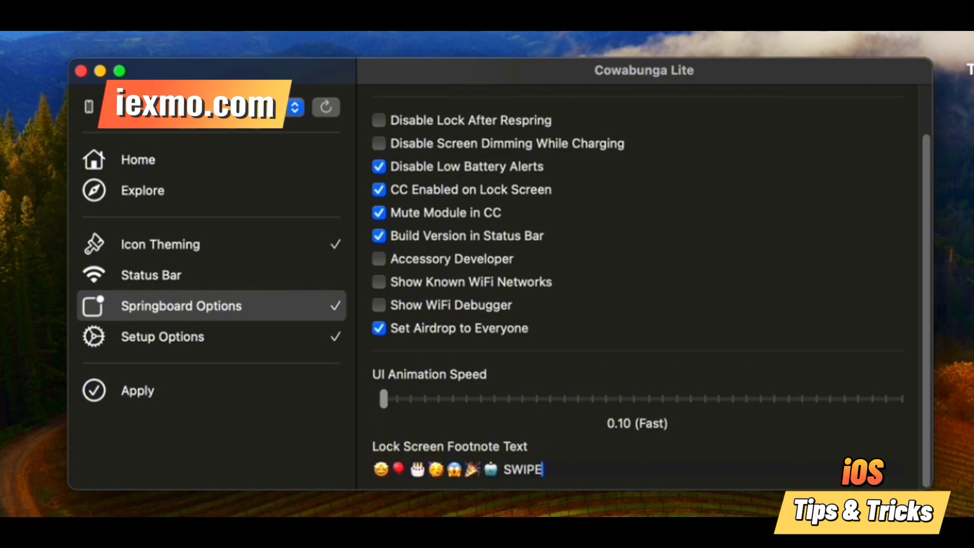
pyautogui.press('backspace')
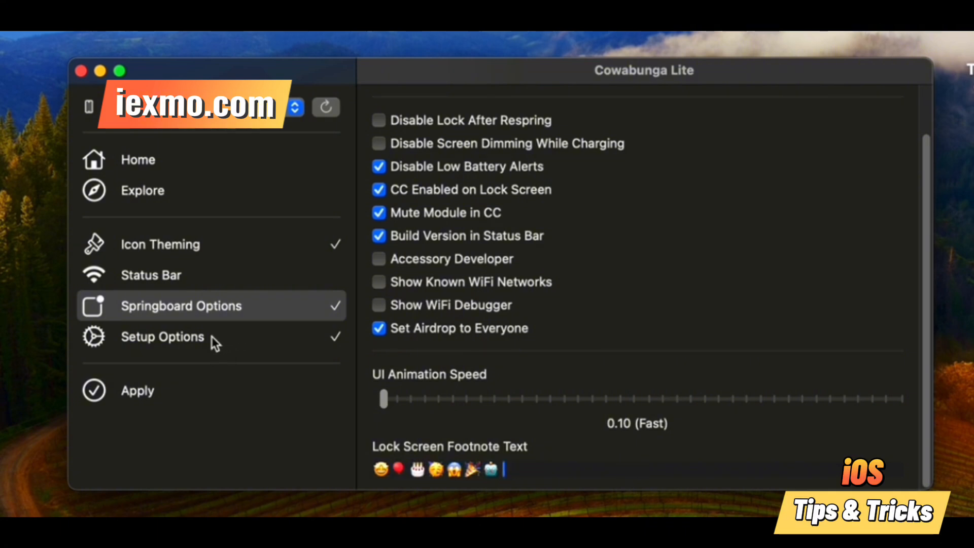
# Enable Skip Setup and apply the tweaks to the iPhone, showing the log output
pyautogui.click(163, 336)
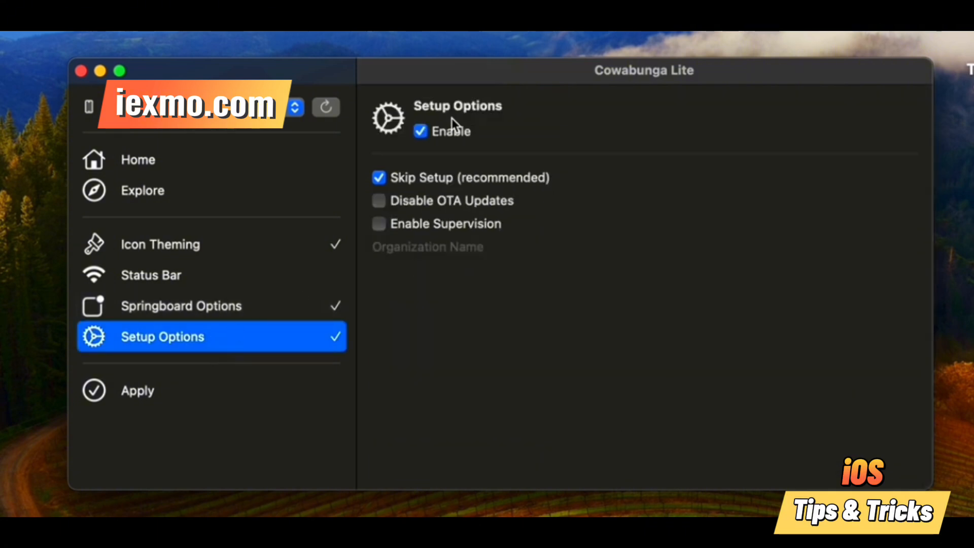
pyautogui.moveTo(462, 190)
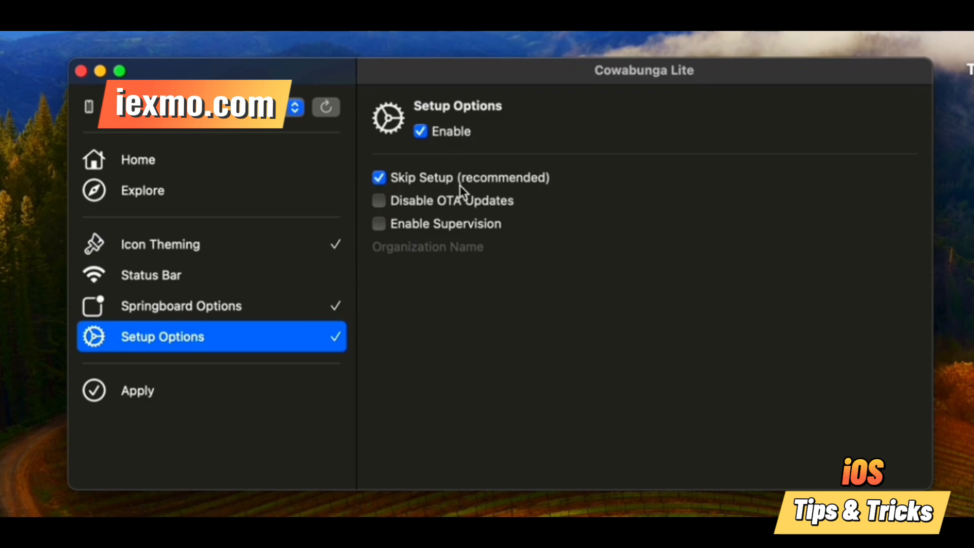
pyautogui.moveTo(511, 193)
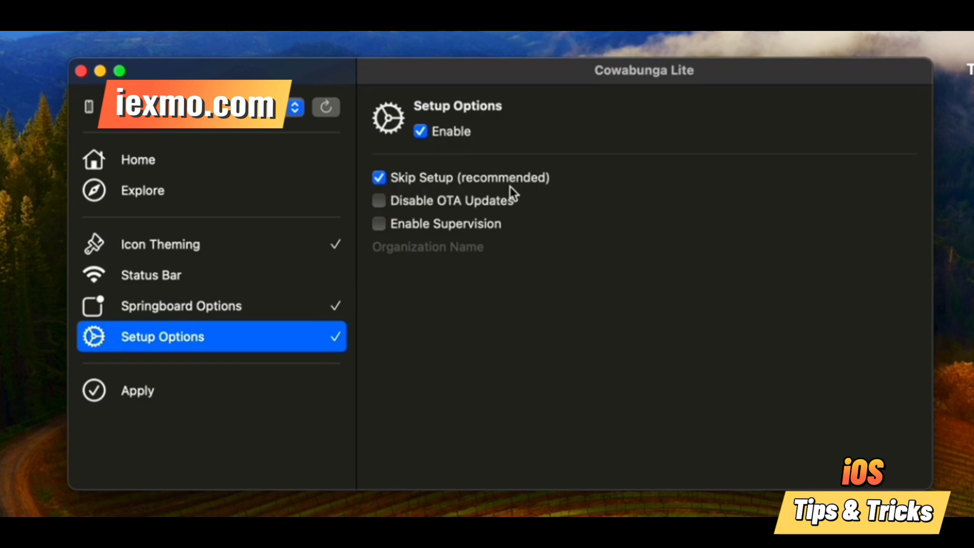
pyautogui.moveTo(486, 216)
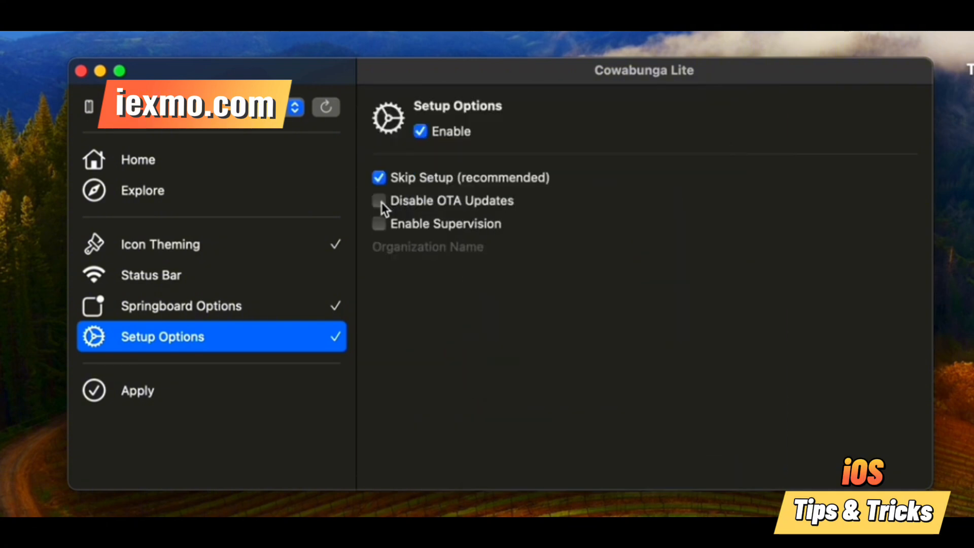
pyautogui.moveTo(425, 212)
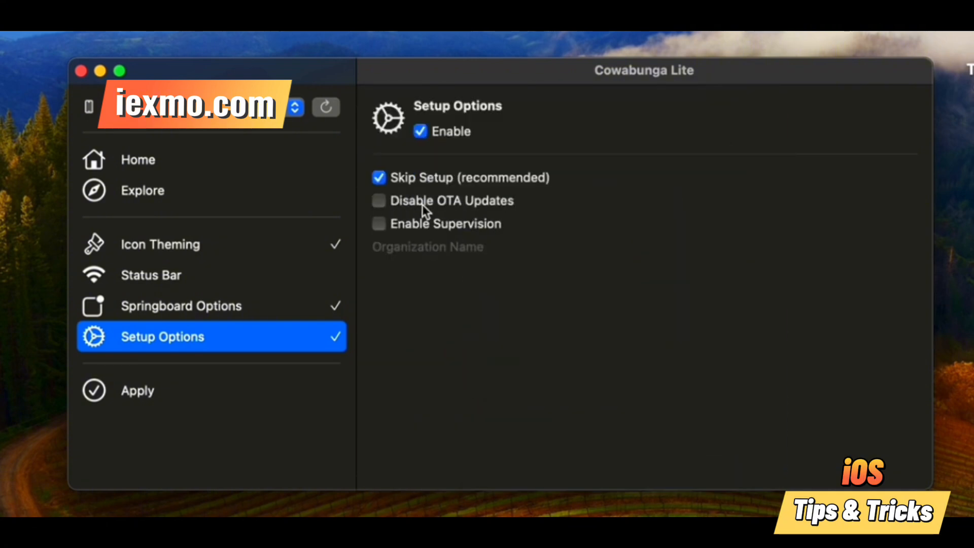
pyautogui.moveTo(507, 246)
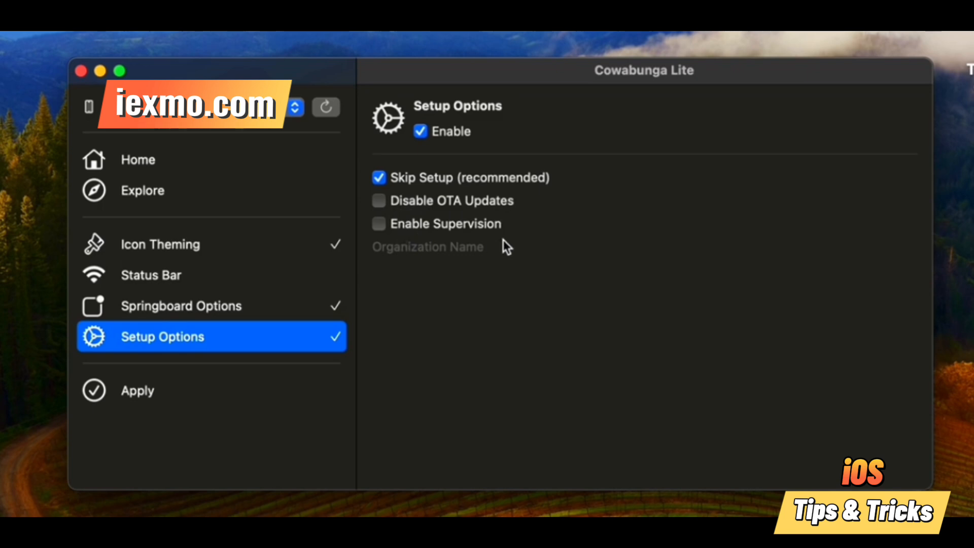
pyautogui.click(137, 389)
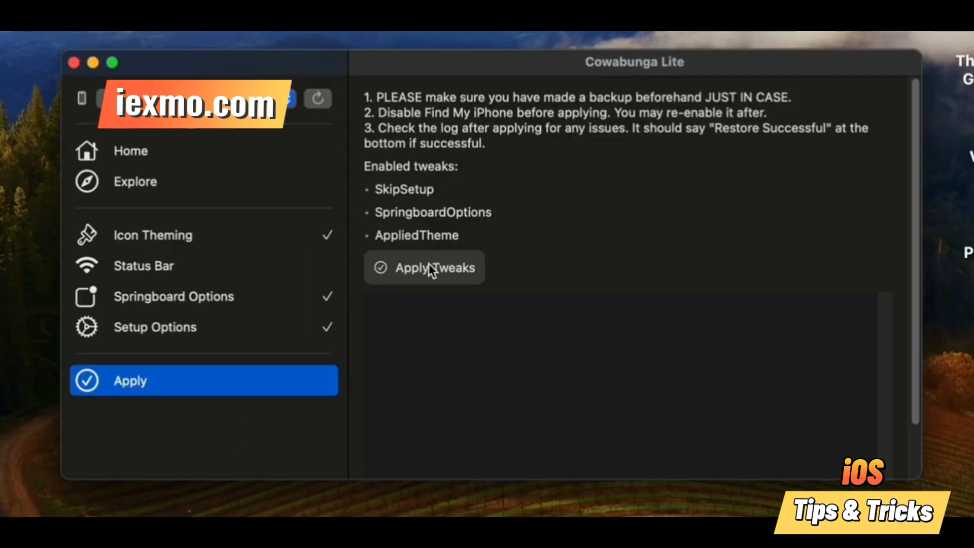
pyautogui.click(425, 267)
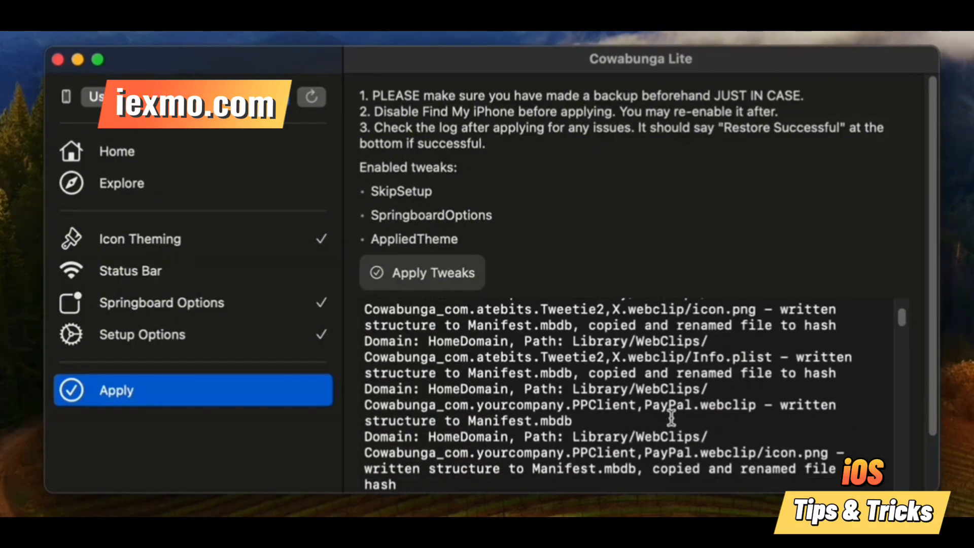